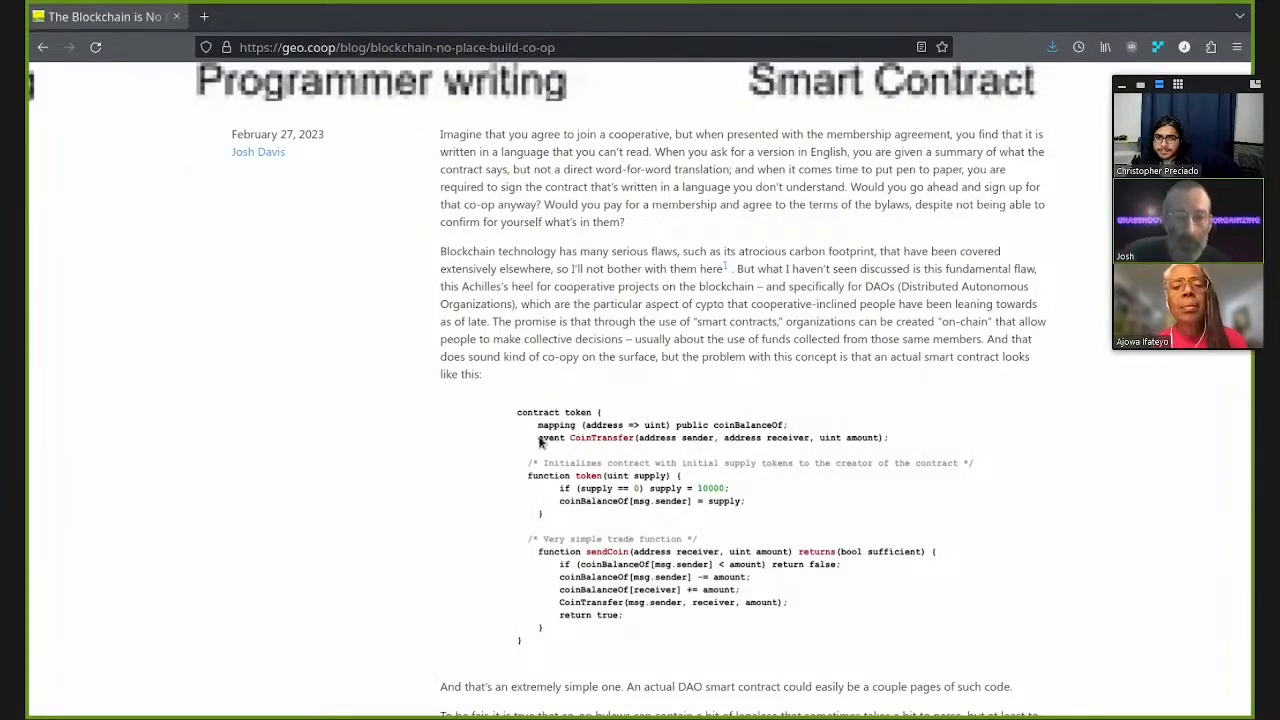
scroll("down", 3)
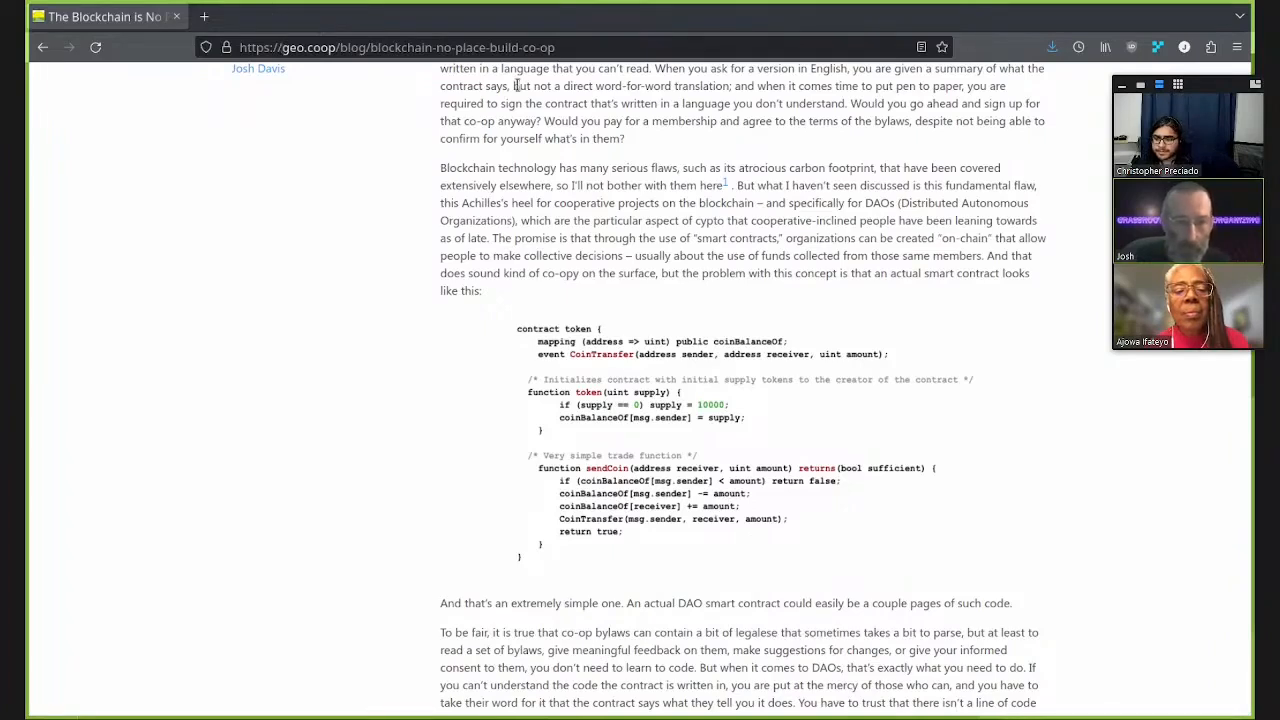
mouse_move(590, 455)
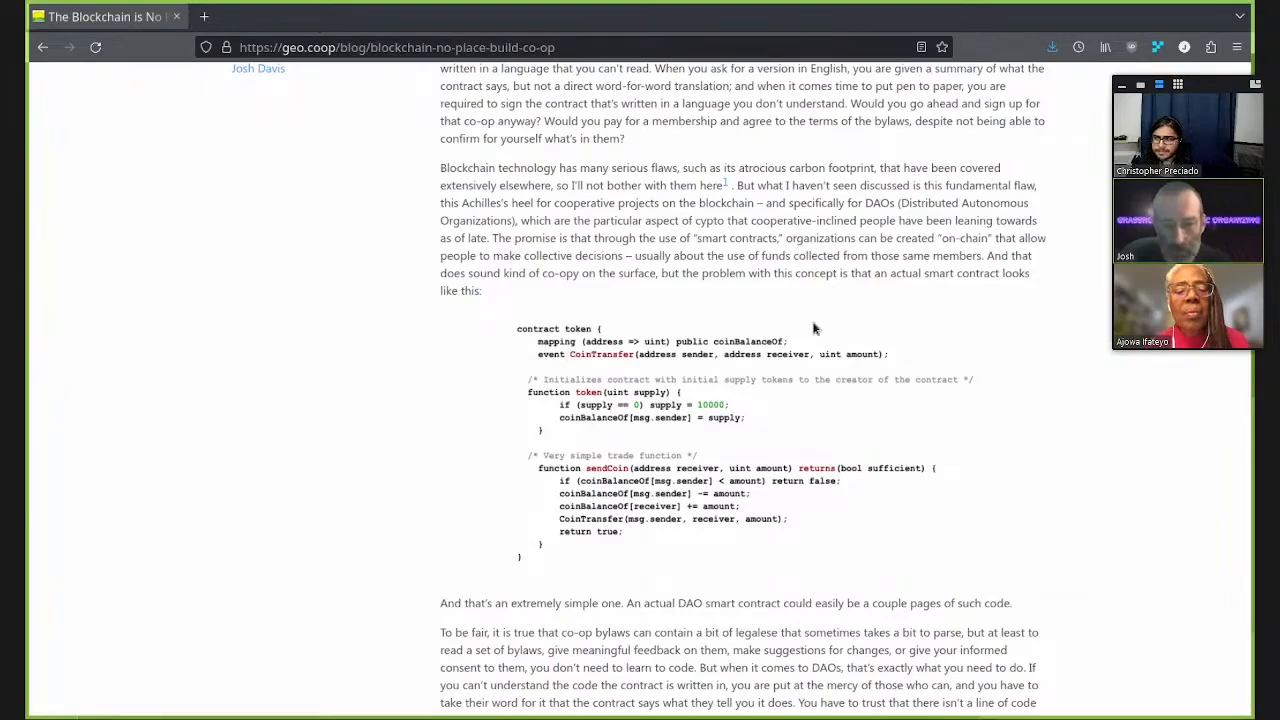
mouse_move(995, 431)
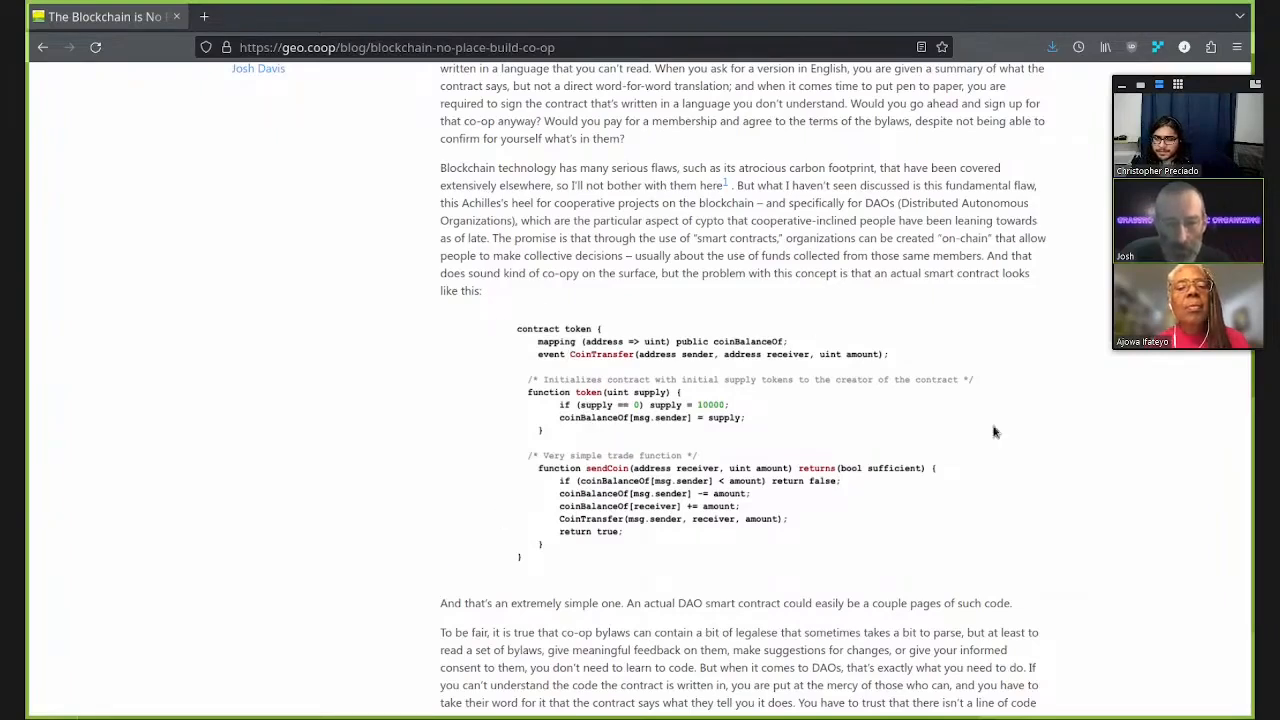
mouse_move(590, 298)
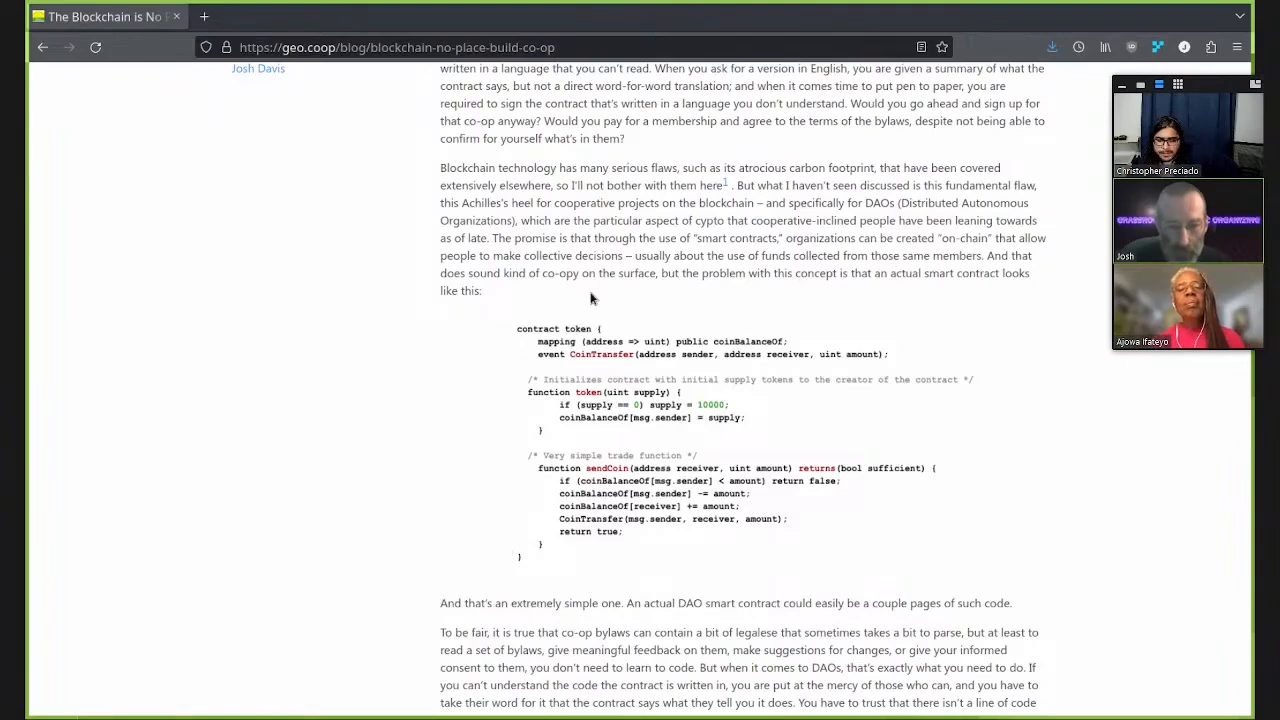
mouse_move(485, 489)
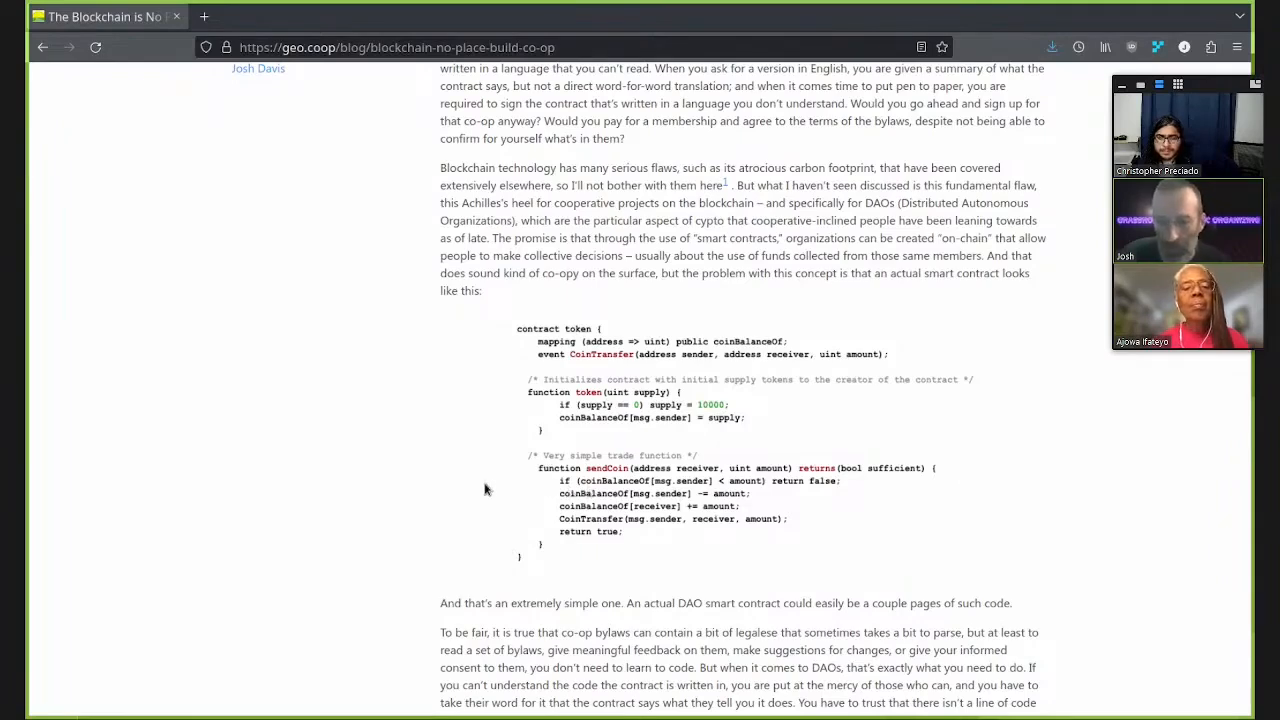
mouse_move(597, 518)
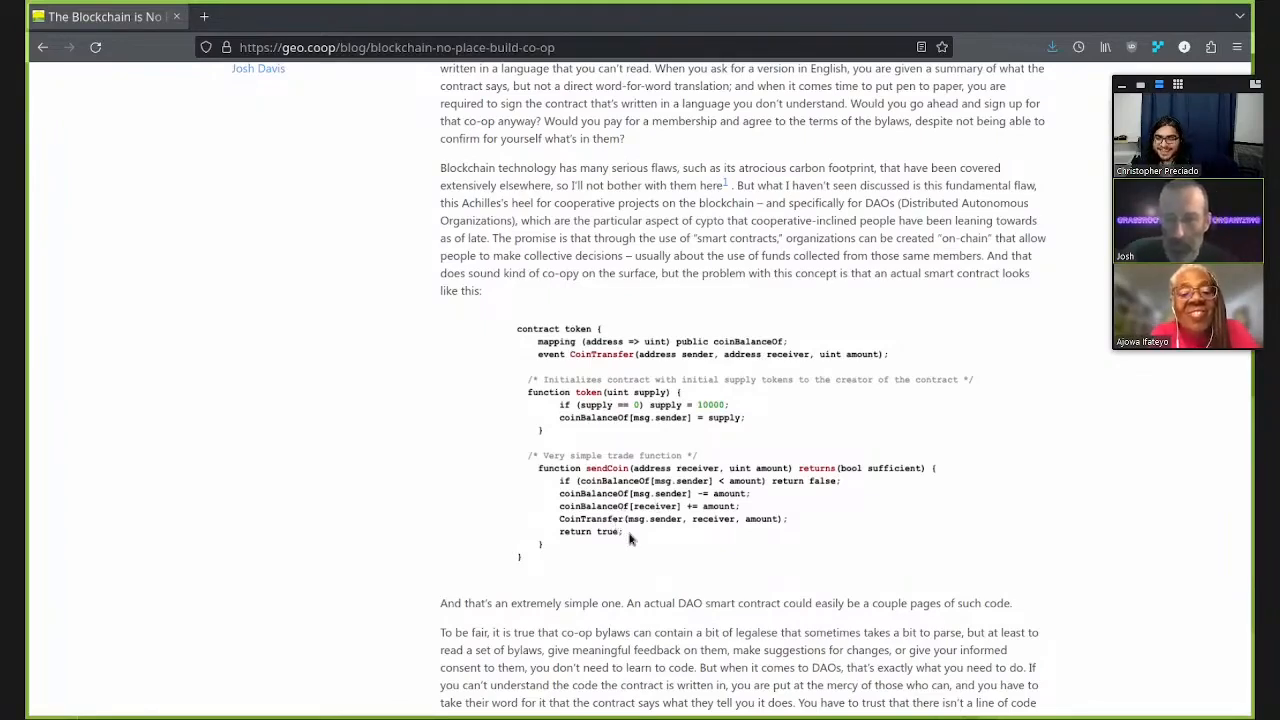
mouse_move(500, 467)
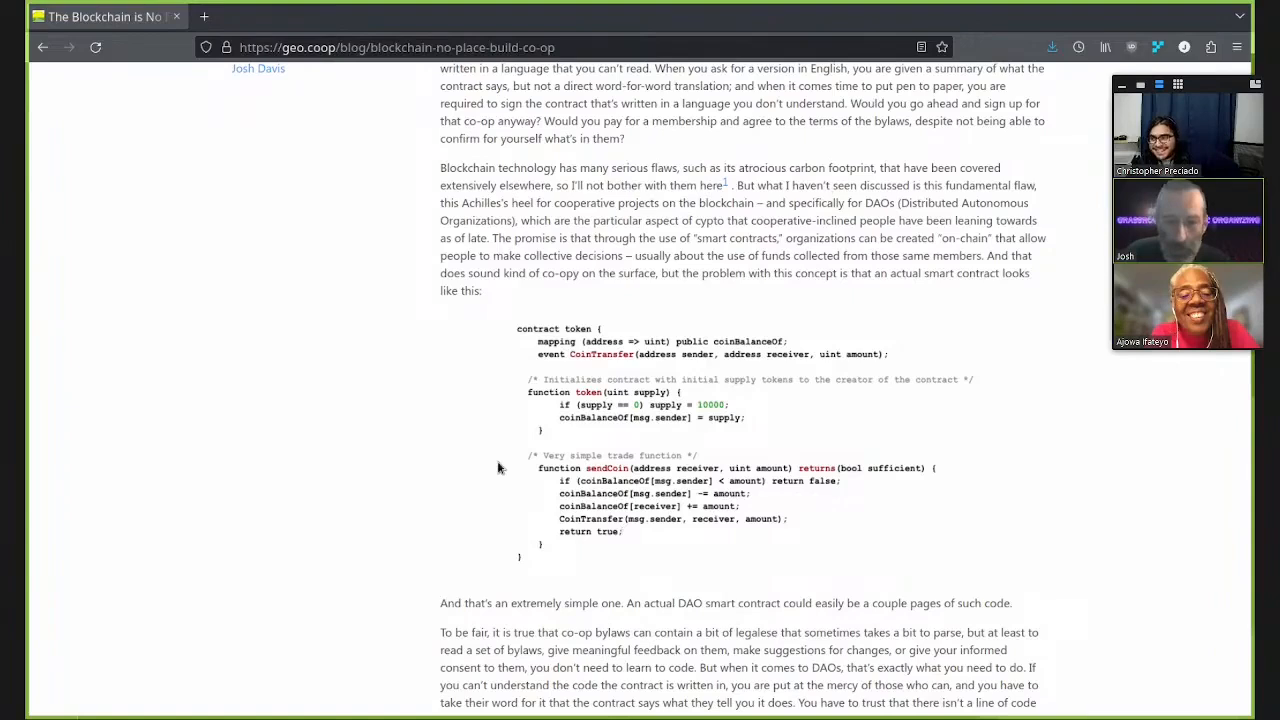
mouse_move(830, 338)
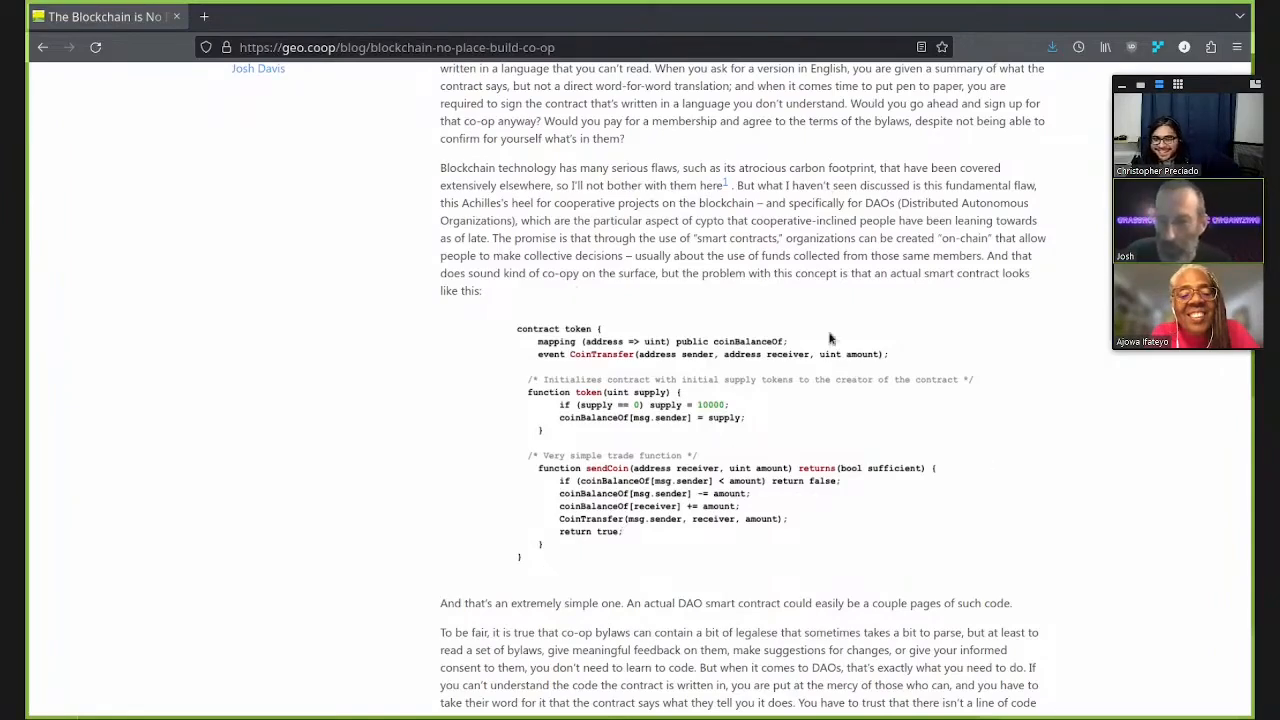
mouse_move(628, 505)
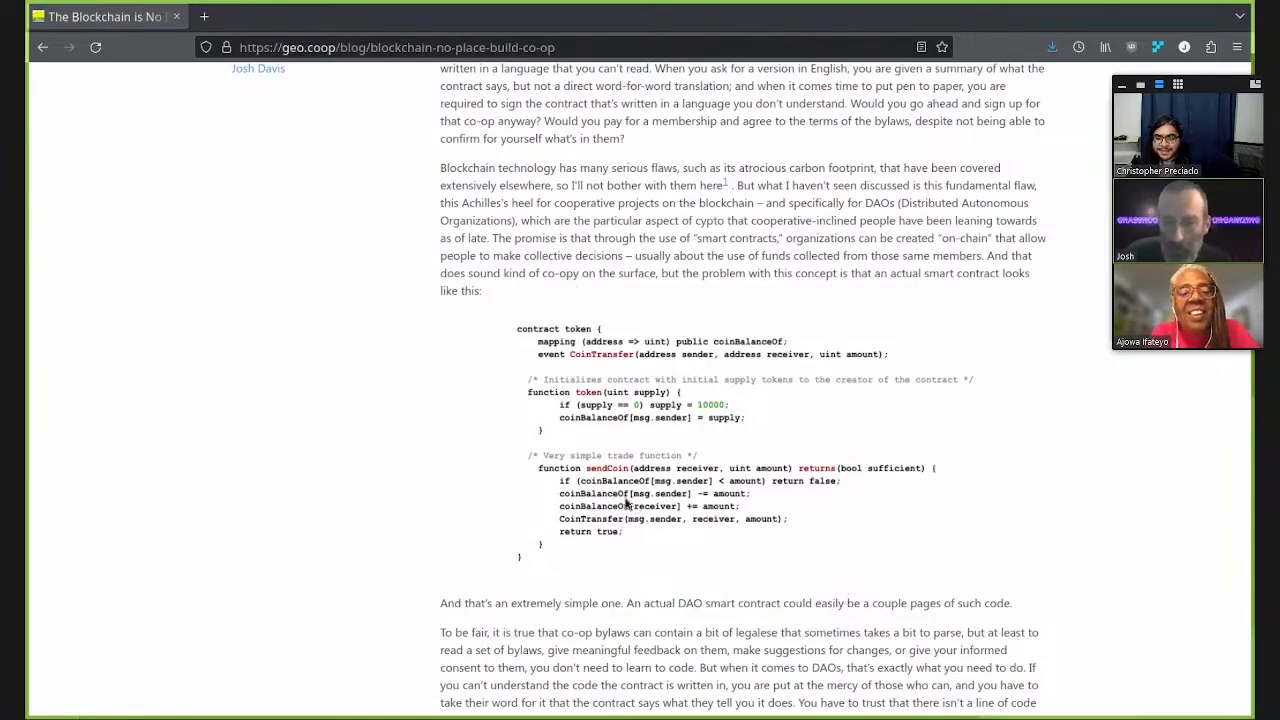
mouse_move(463, 513)
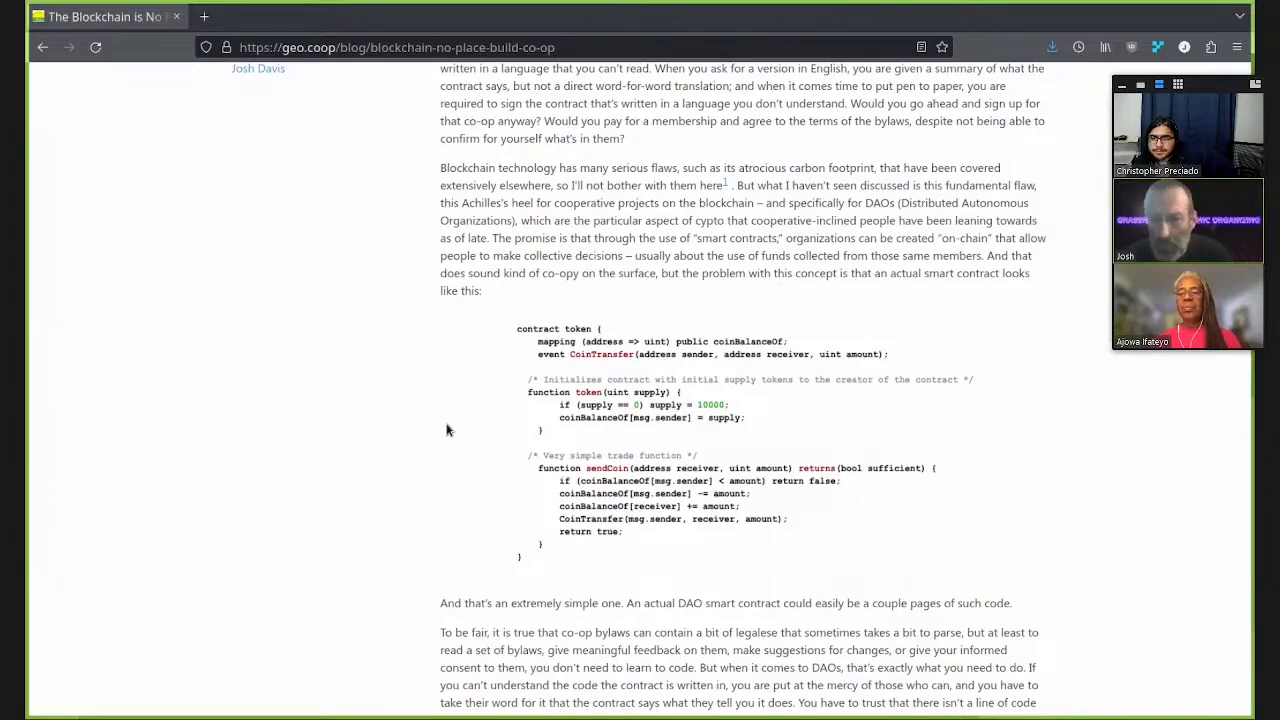
scroll("down", 3)
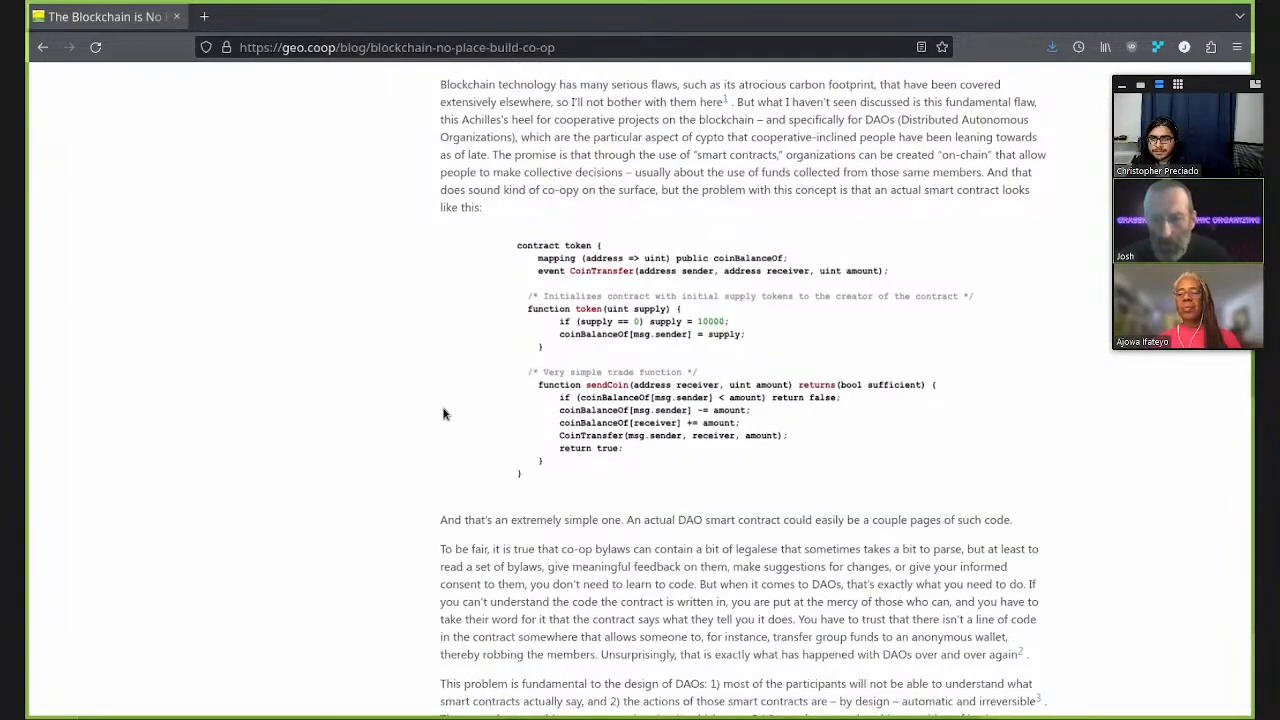
mouse_move(530, 247)
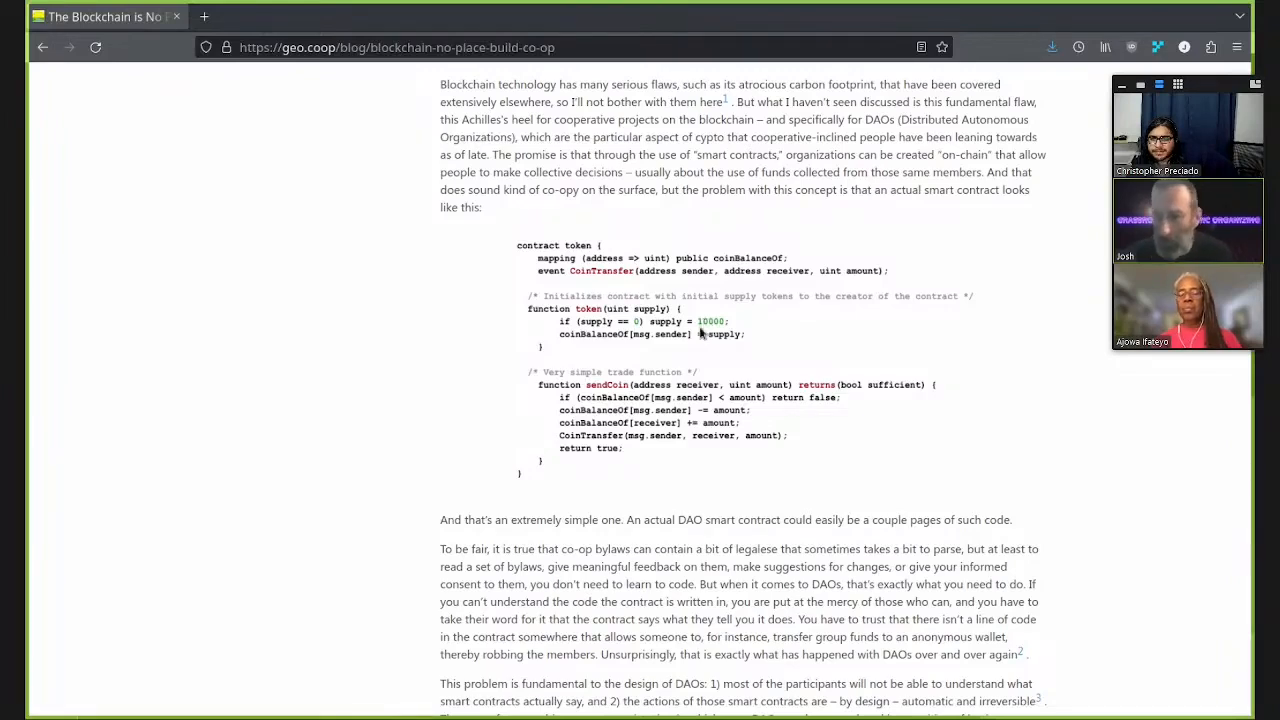
mouse_move(610, 360)
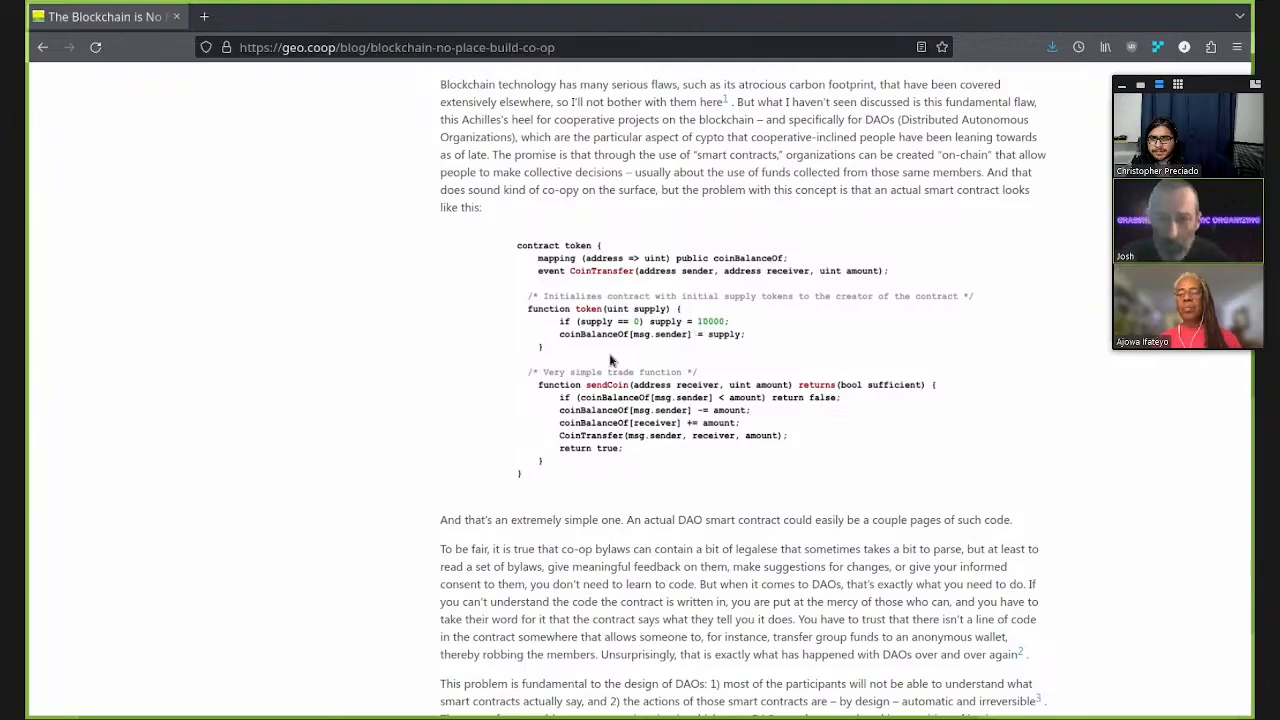
mouse_move(590, 368)
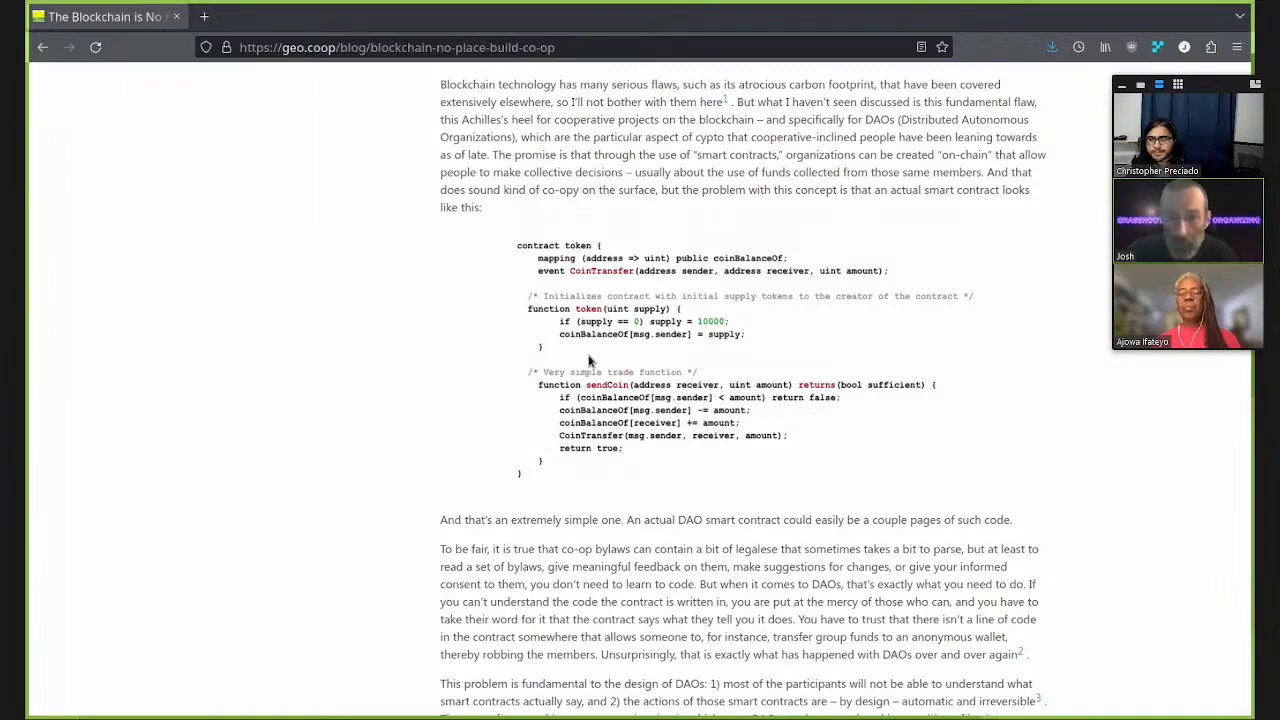
mouse_move(667, 392)
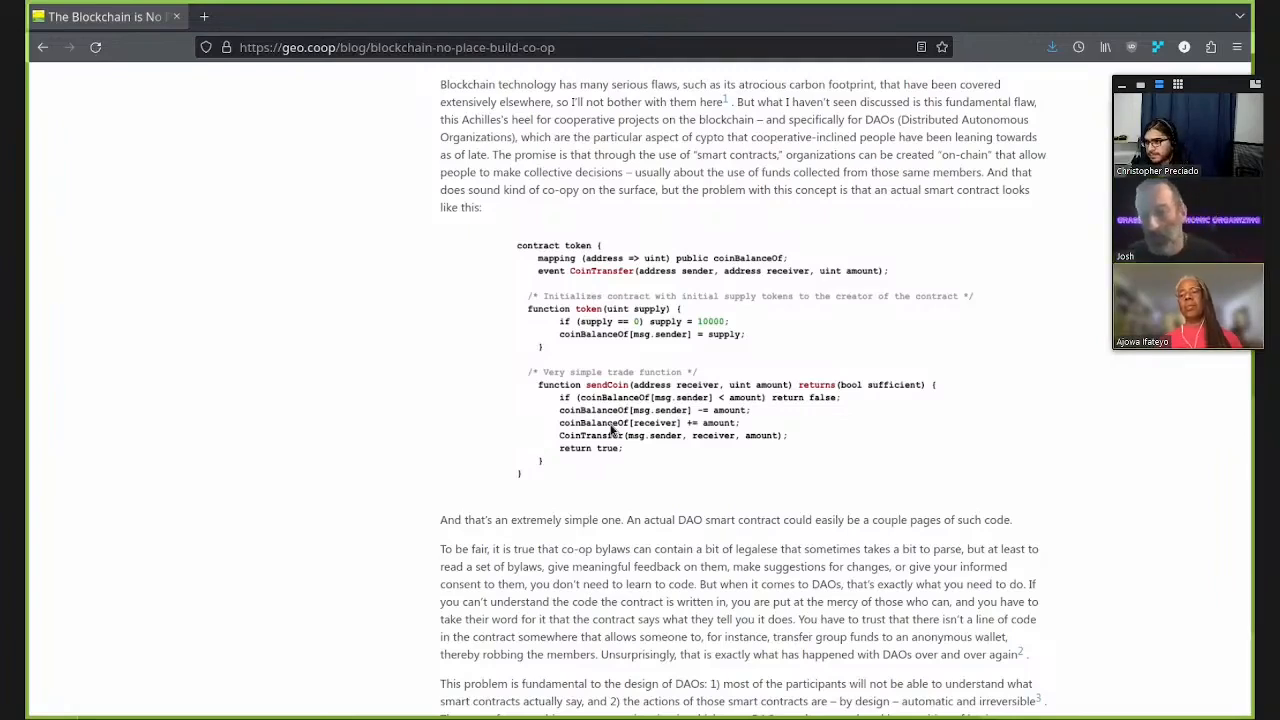
mouse_move(827, 411)
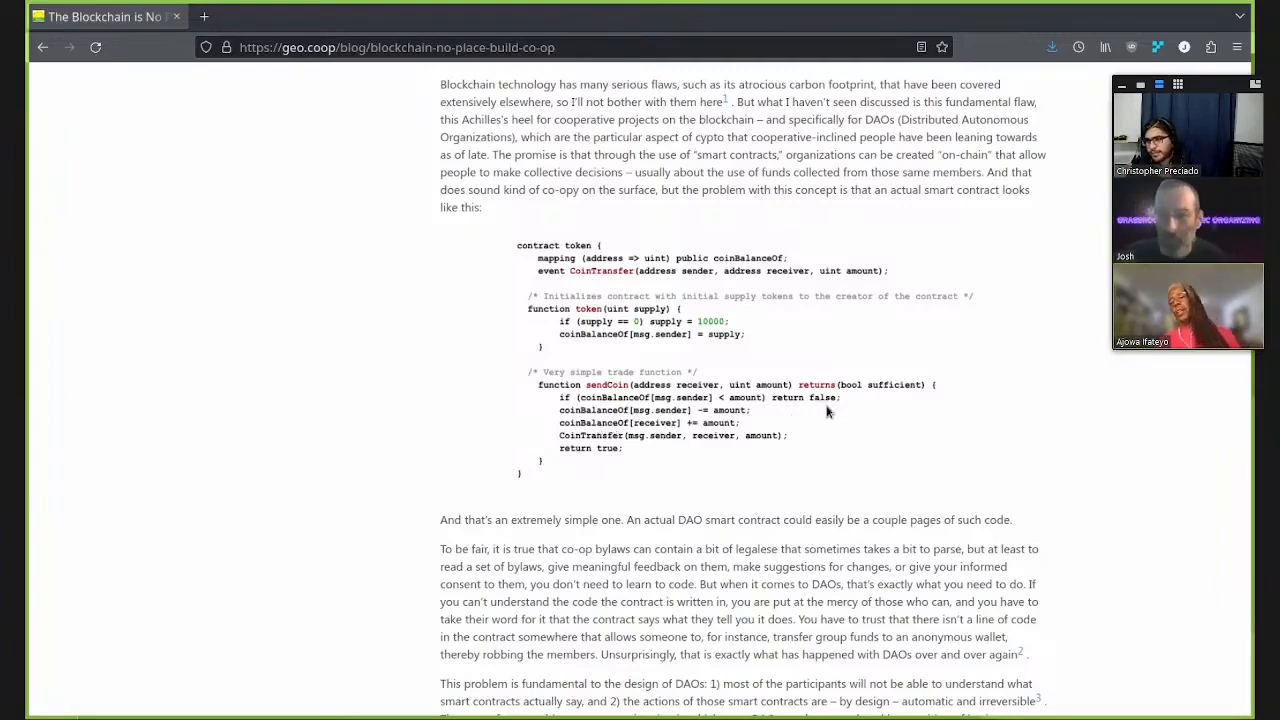
mouse_move(325, 421)
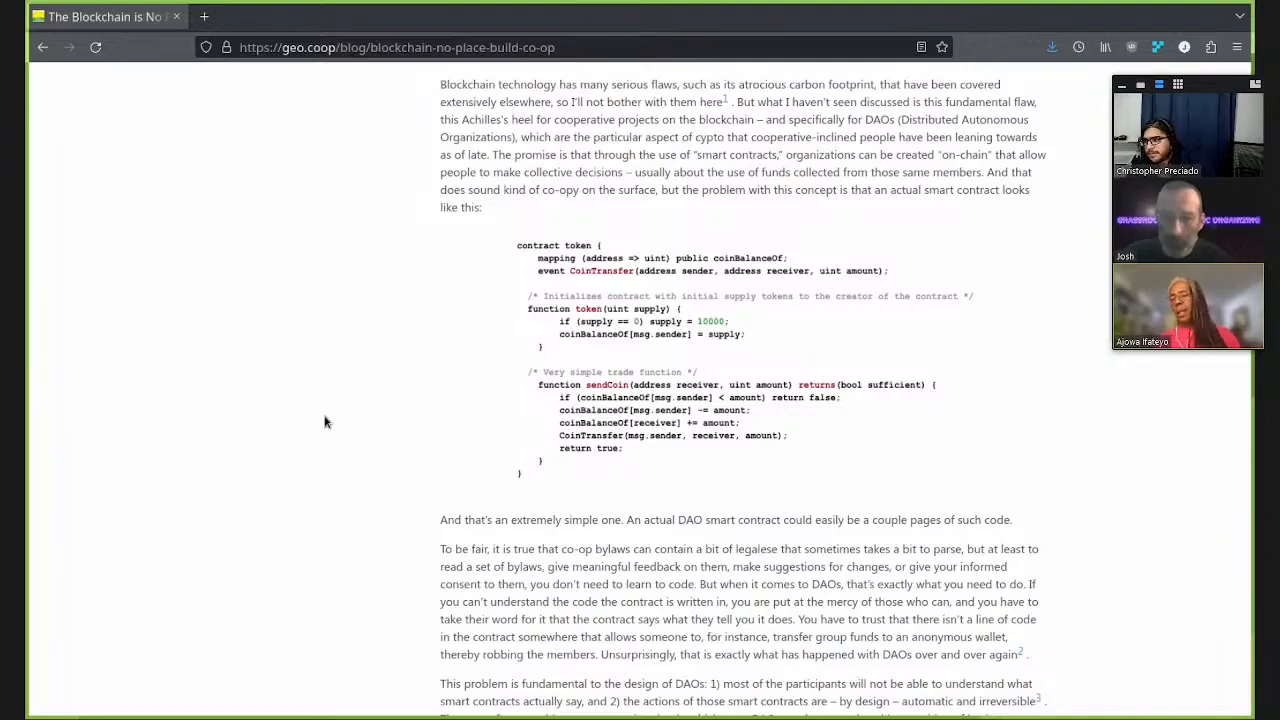
mouse_move(341, 433)
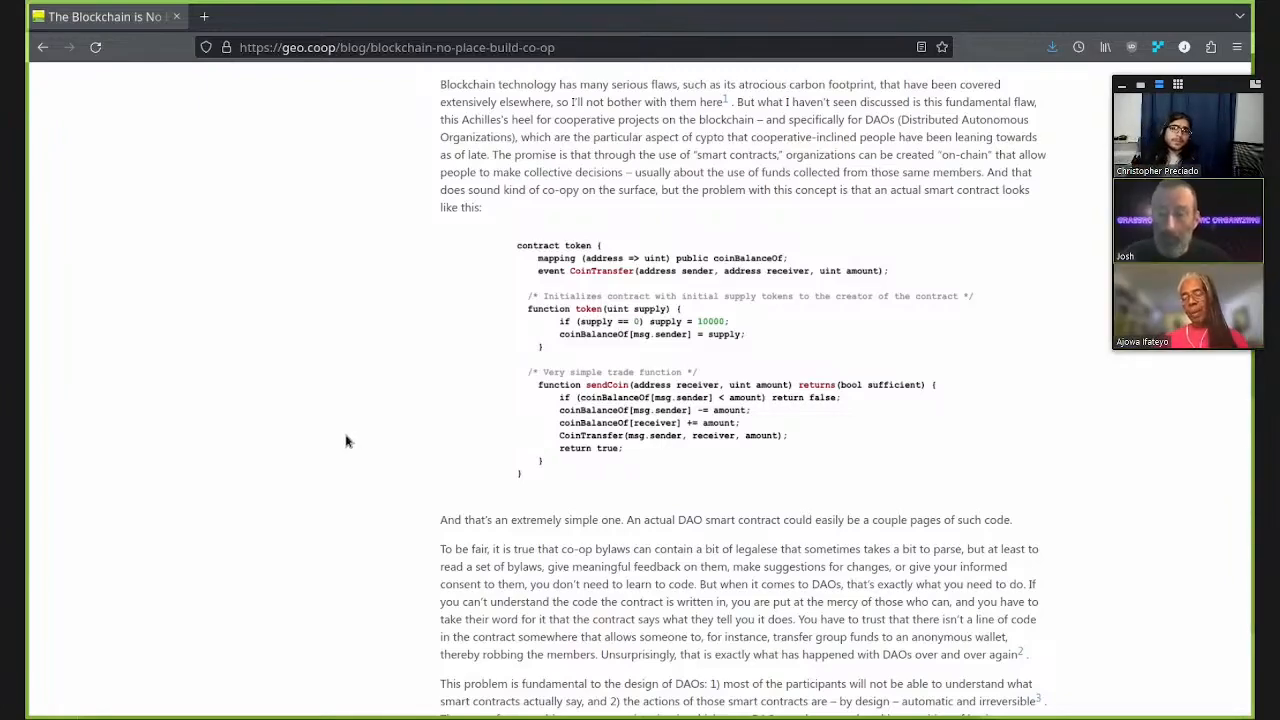
mouse_move(688, 347)
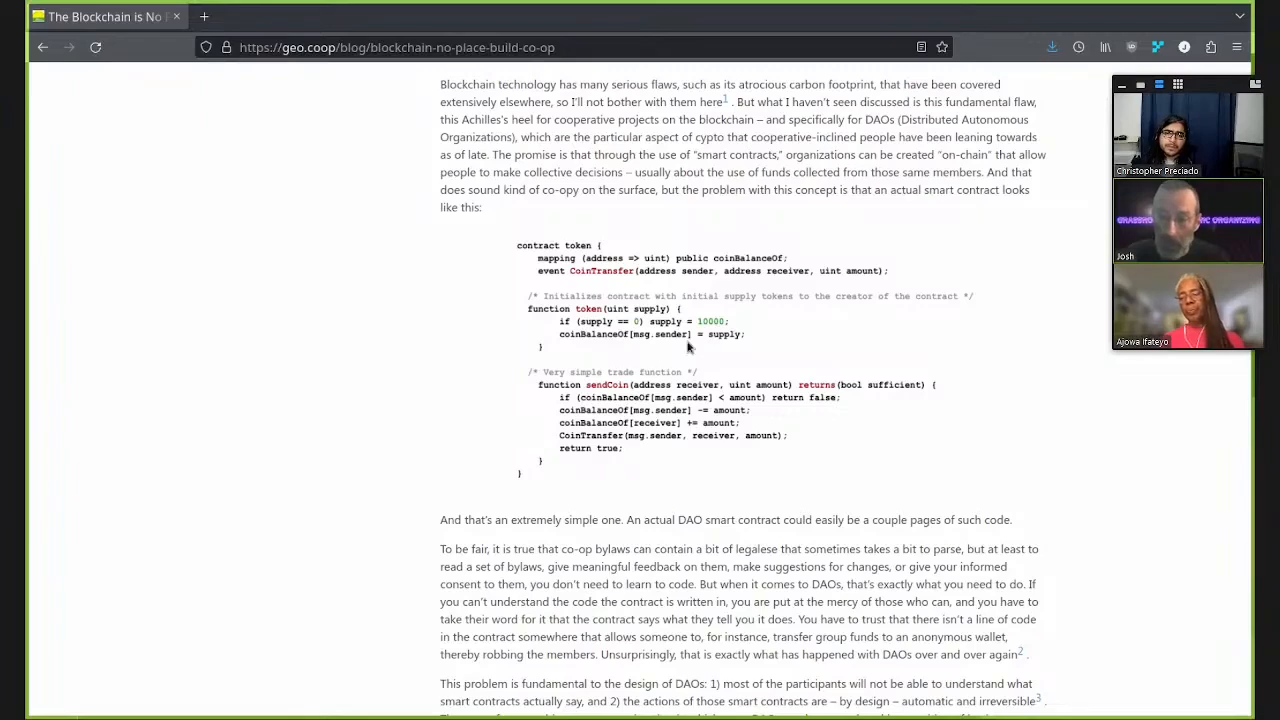
mouse_move(505, 388)
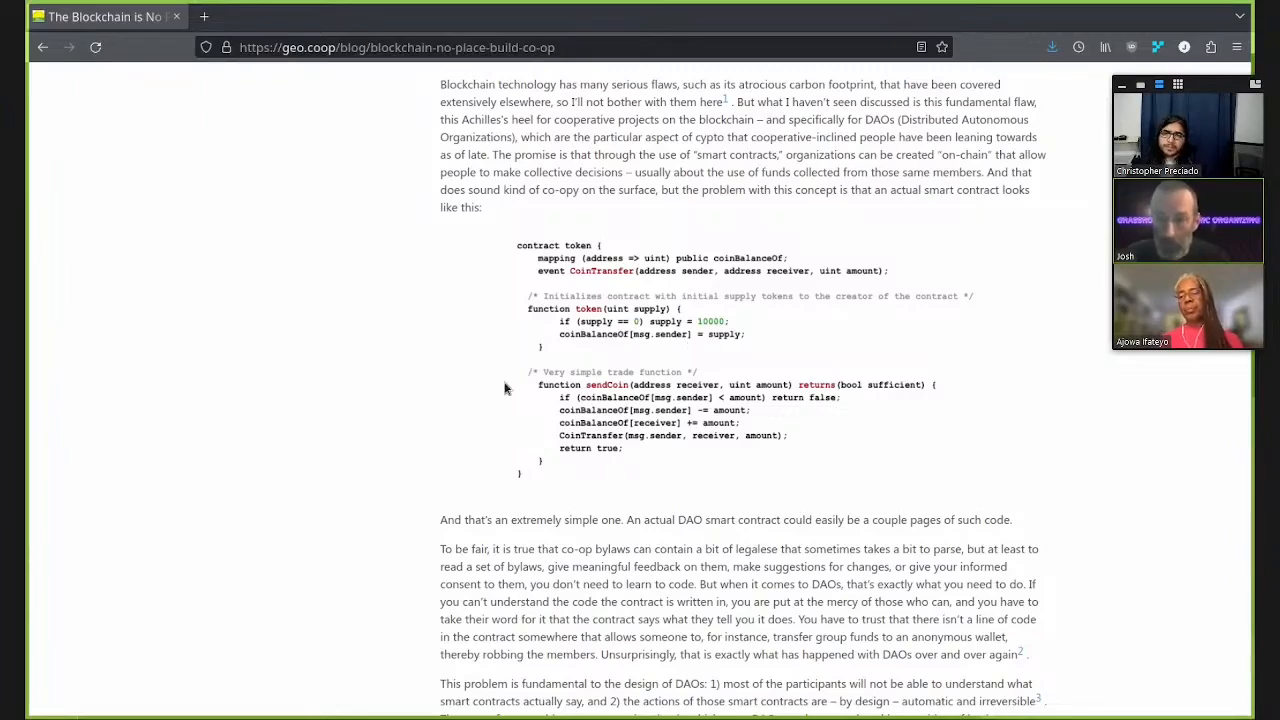
mouse_move(565, 378)
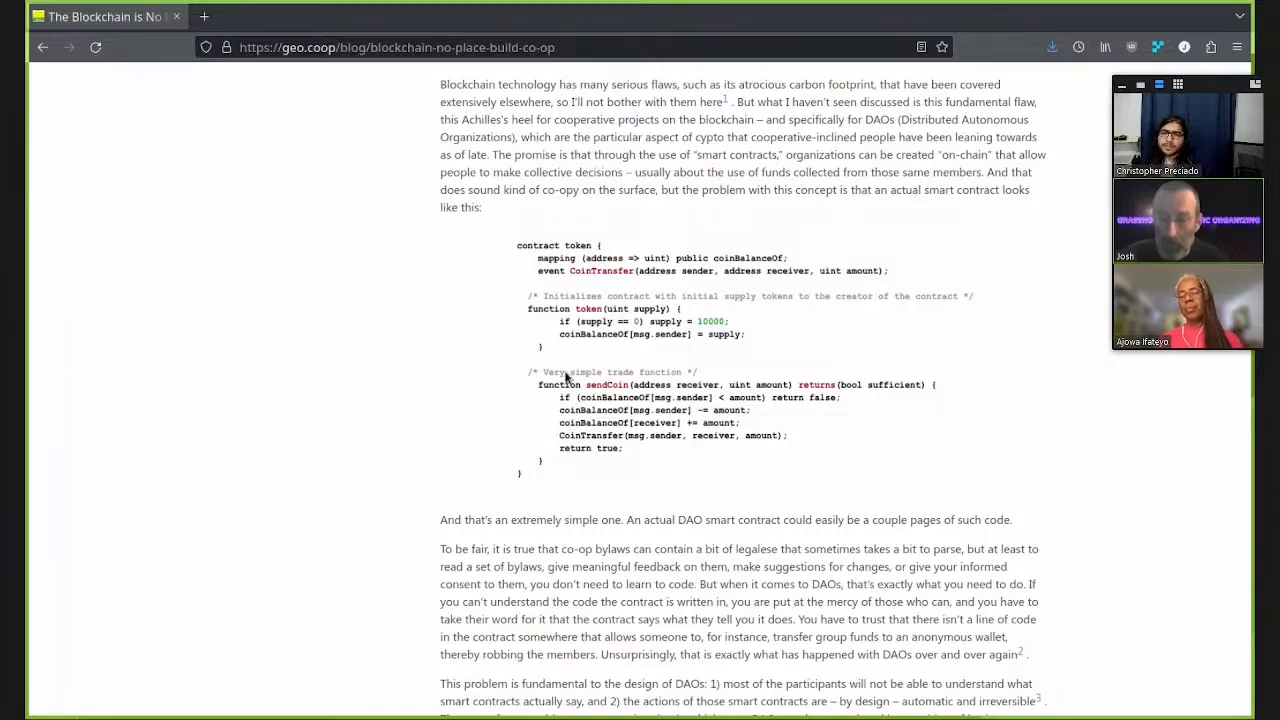
mouse_move(490, 263)
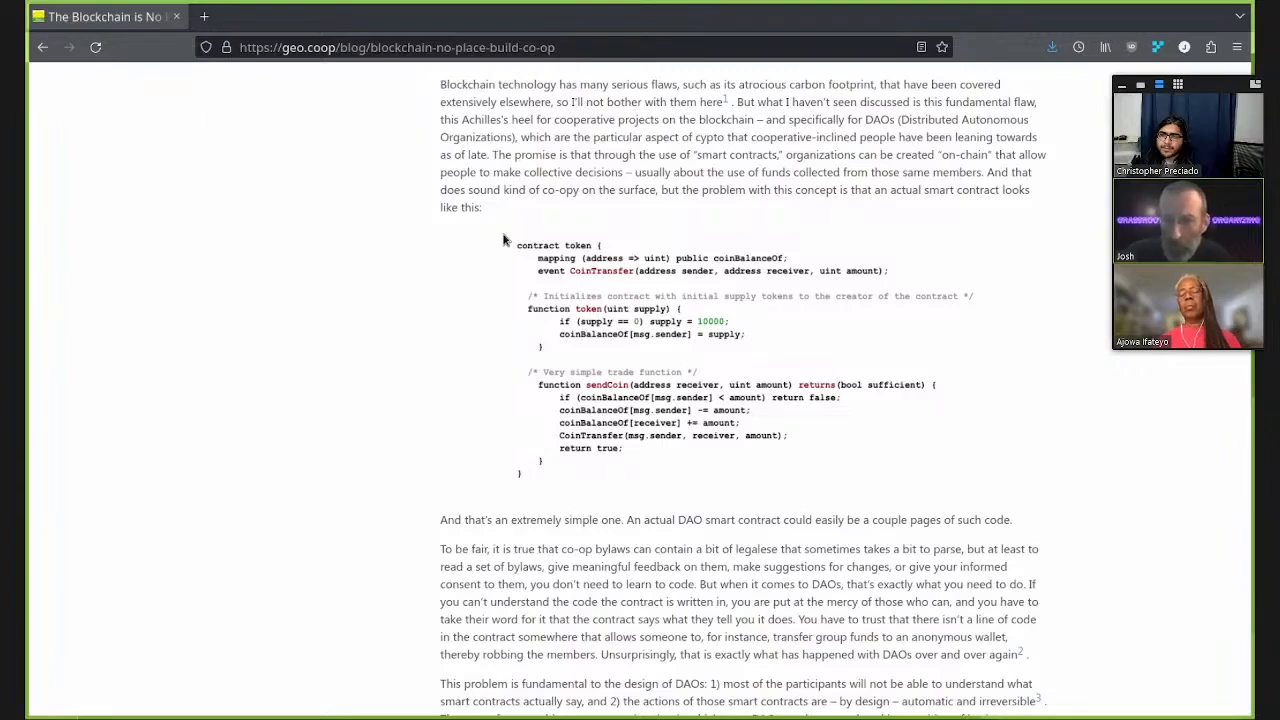
mouse_move(503, 247)
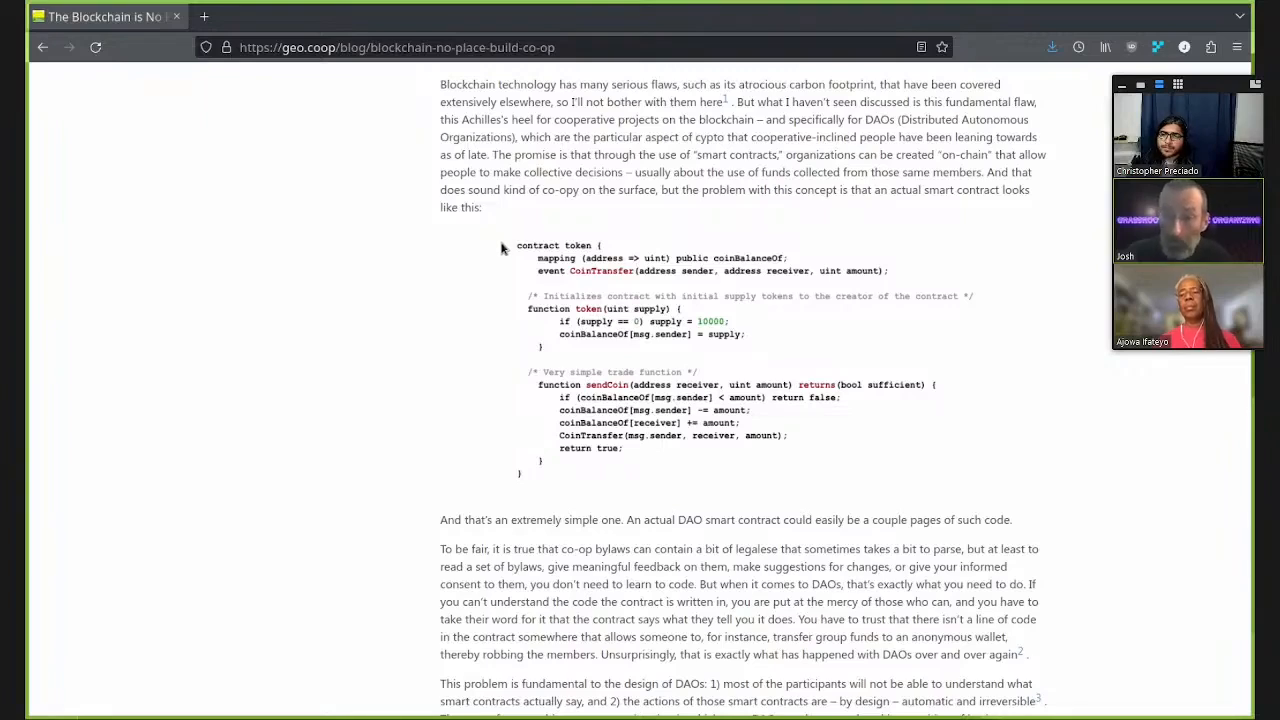